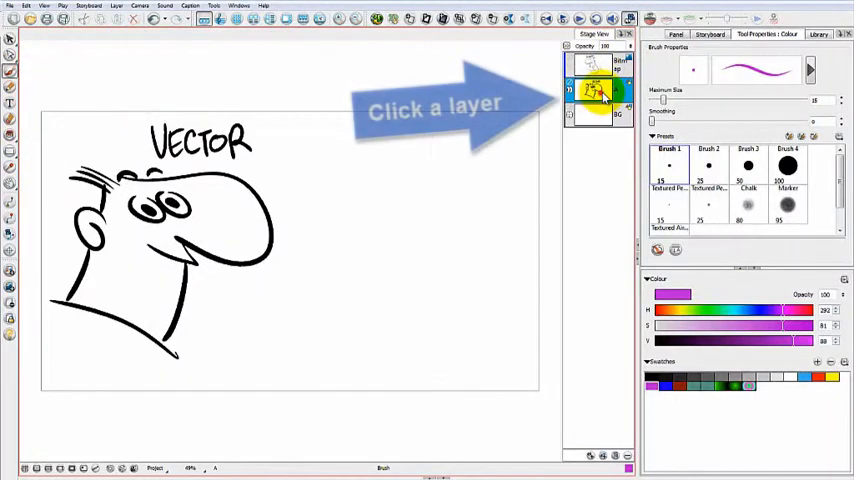
- Make vector layer A active, with its brush at maximum size 25 and contour smoothing 80
click(591, 90)
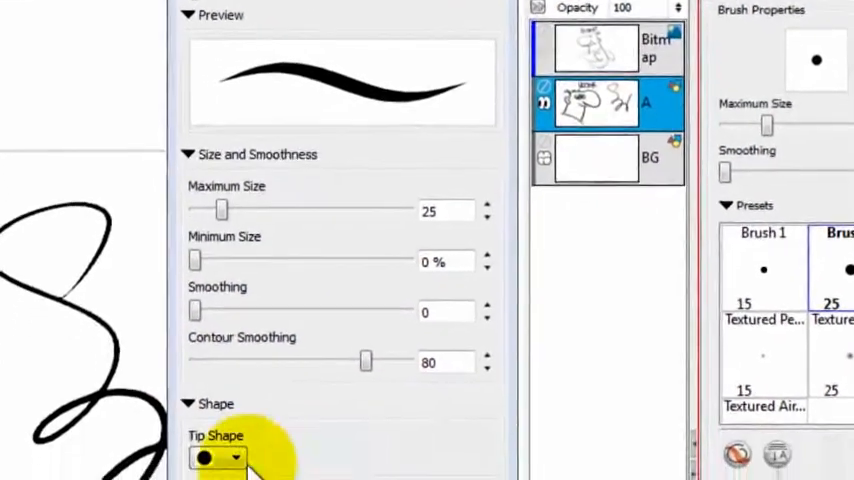
- Pick a brush tip shape, then draw a black loop and grey chalk scribbles on layer A
click(237, 457)
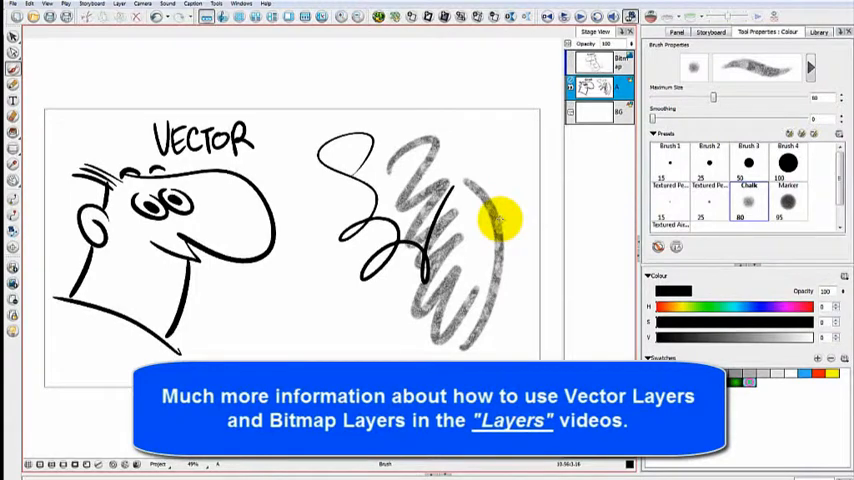
click(588, 88)
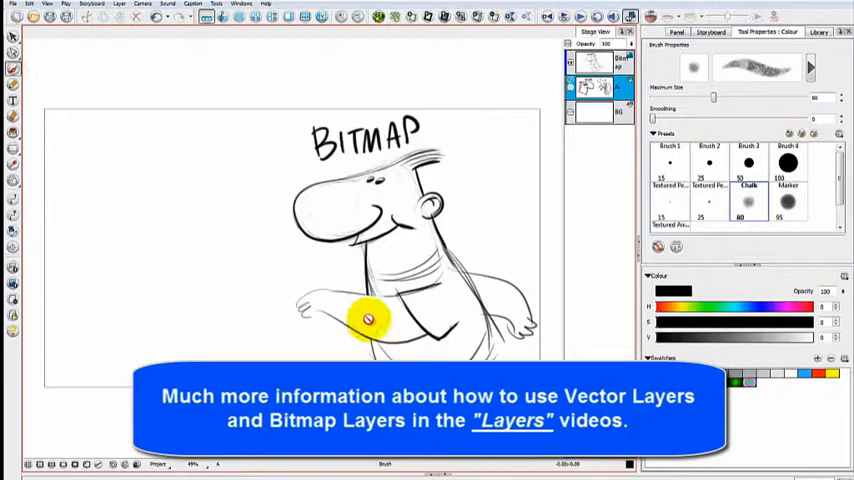
- Select the Bitmap layer and set the soft shading brush flow to about 82
click(595, 62)
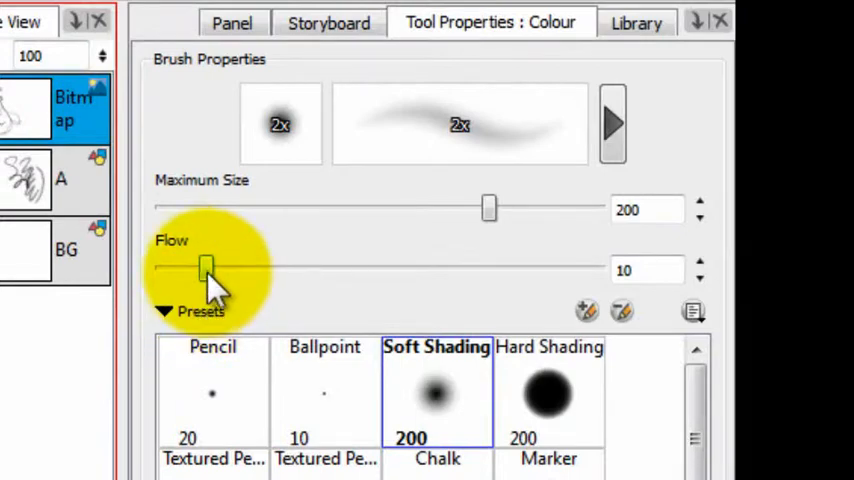
drag(205, 268, 458, 268)
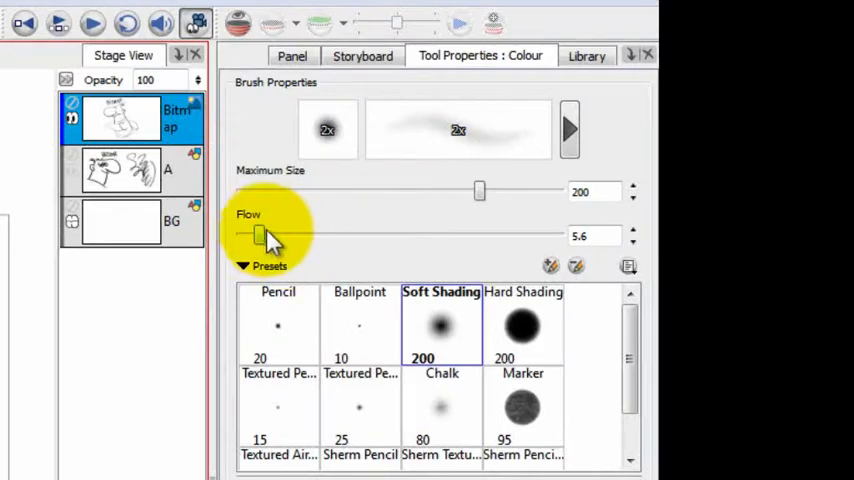
drag(260, 235, 510, 210)
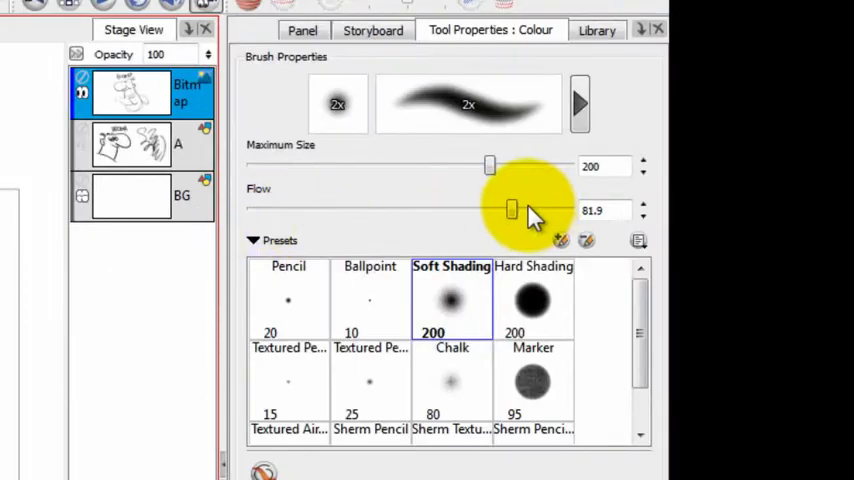
- Set the bitmap brush maximum size to 111.2 and maximum flow to about 85
drag(490, 165, 377, 166)
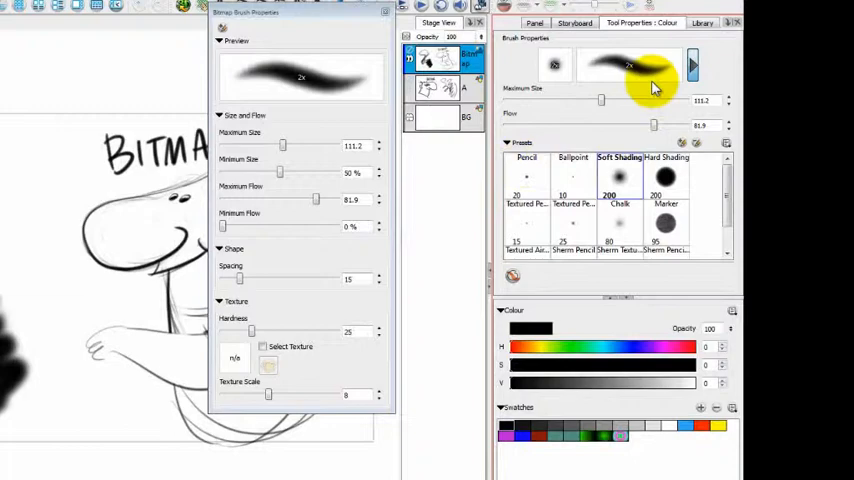
mouse_move(265, 165)
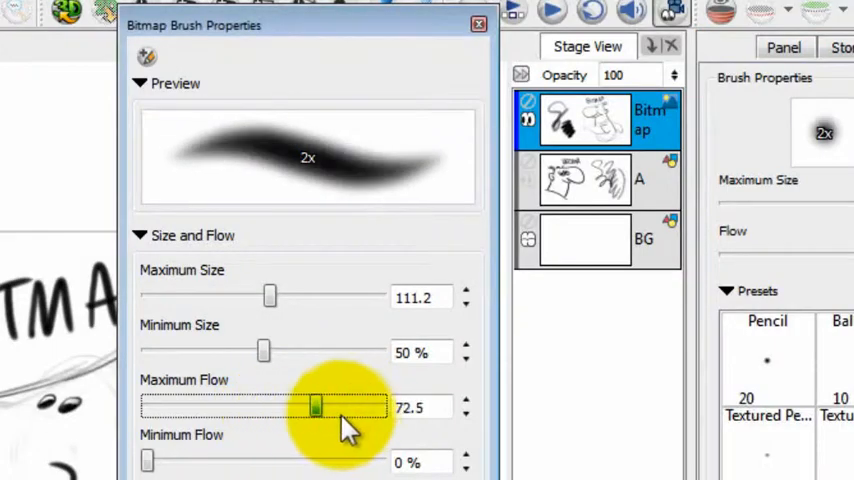
drag(315, 406, 345, 406)
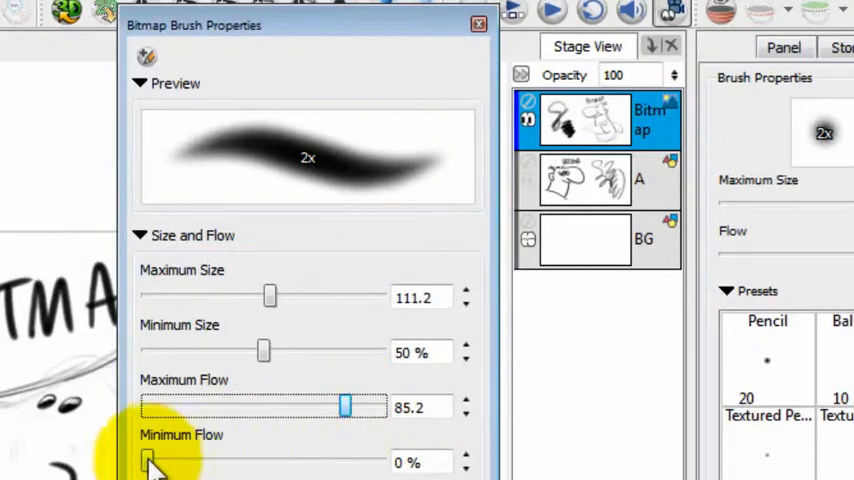
drag(148, 461, 155, 461)
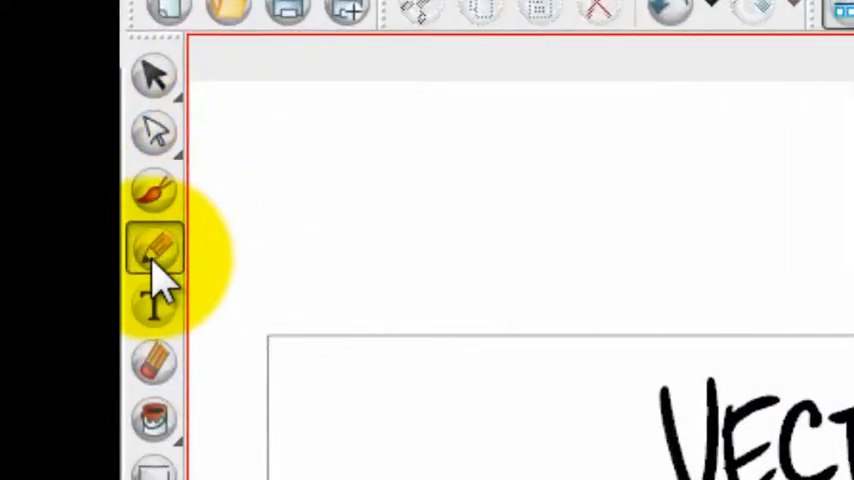
mouse_move(160, 260)
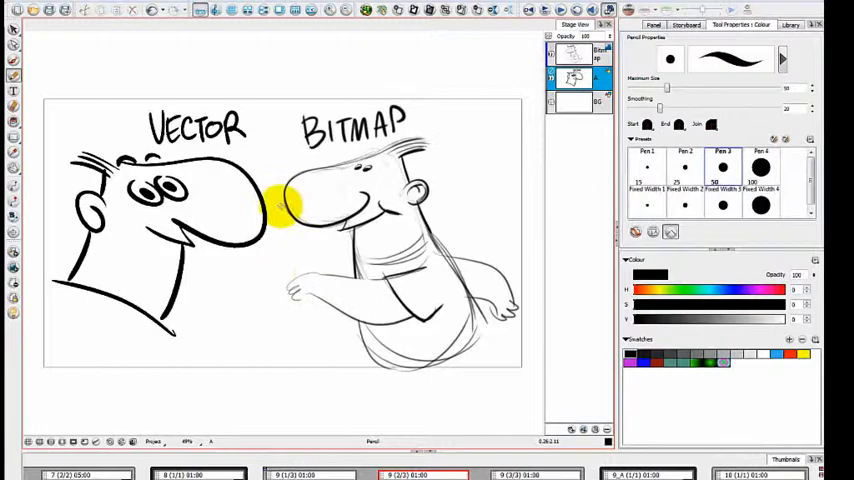
mouse_move(78, 117)
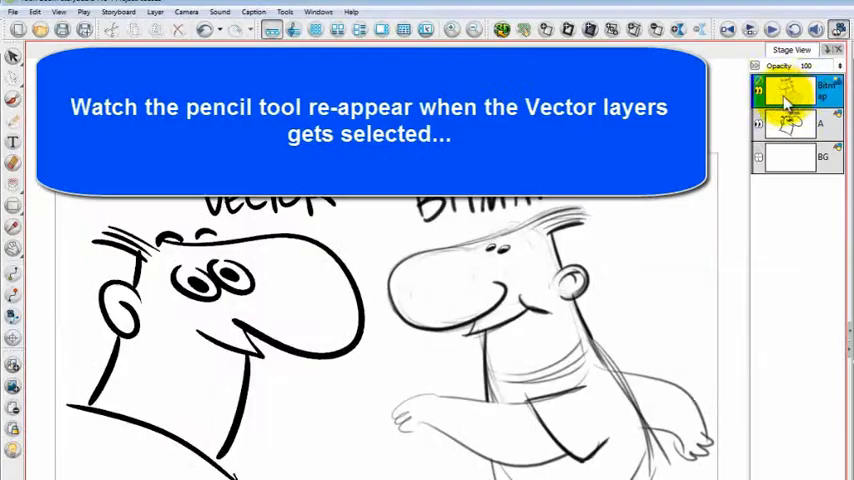
- Switch to the Bitmap layer and back to vector layer A, restoring the pencil tool
click(790, 125)
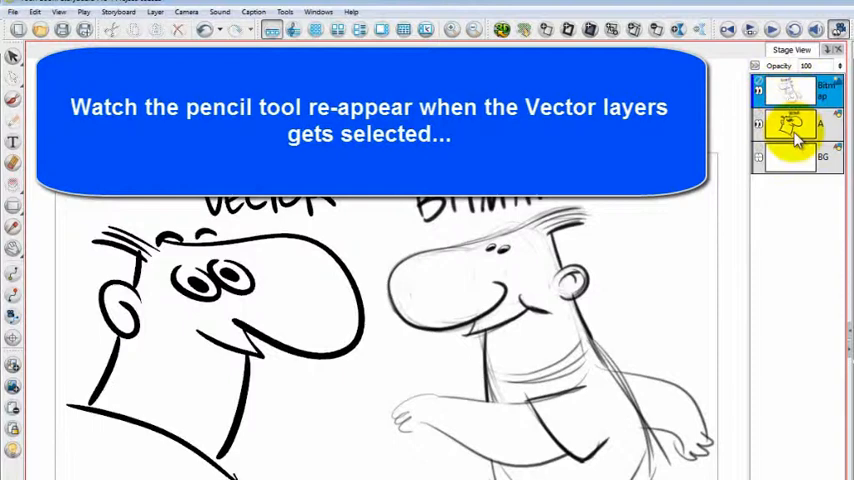
click(790, 128)
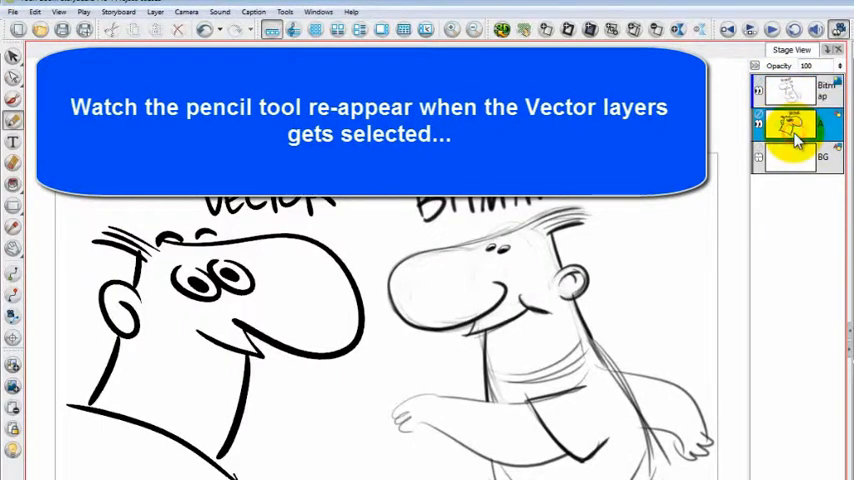
click(790, 90)
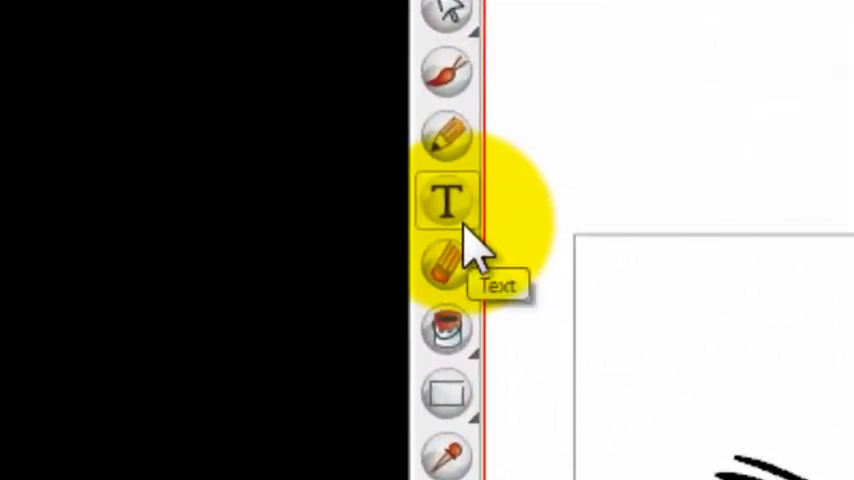
- Add a text box reading 'Text' to the right of the vector head
click(446, 200)
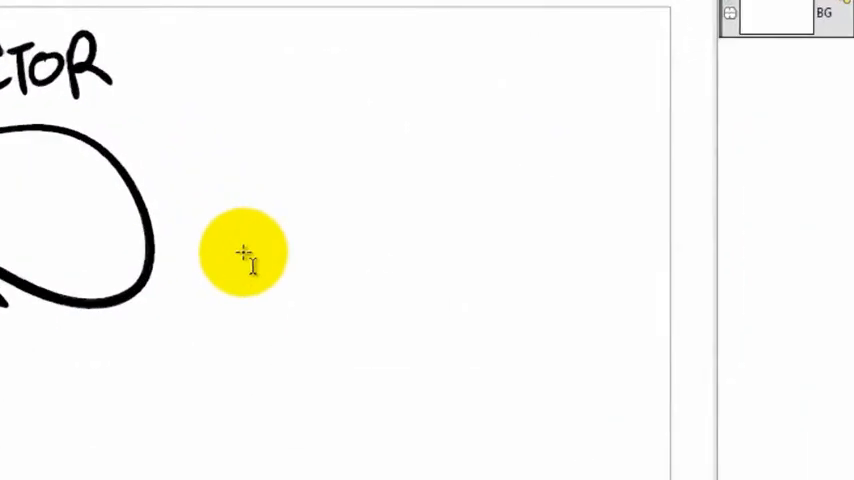
drag(242, 252, 210, 190)
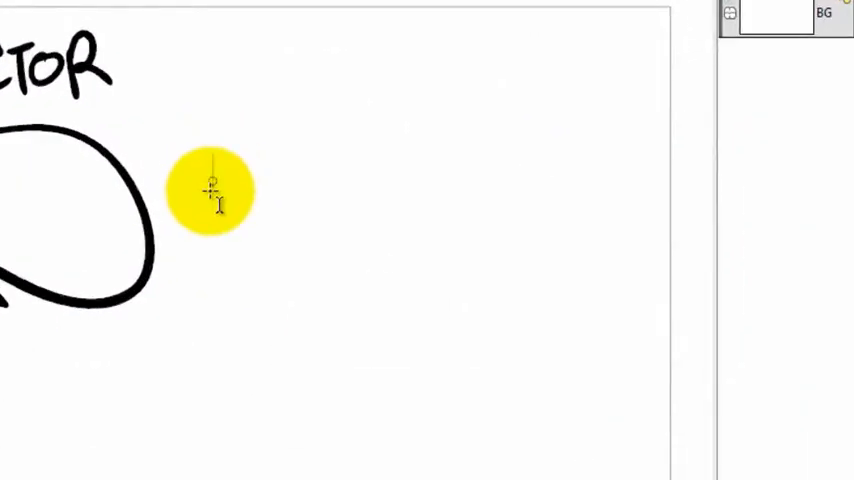
text(Tex)
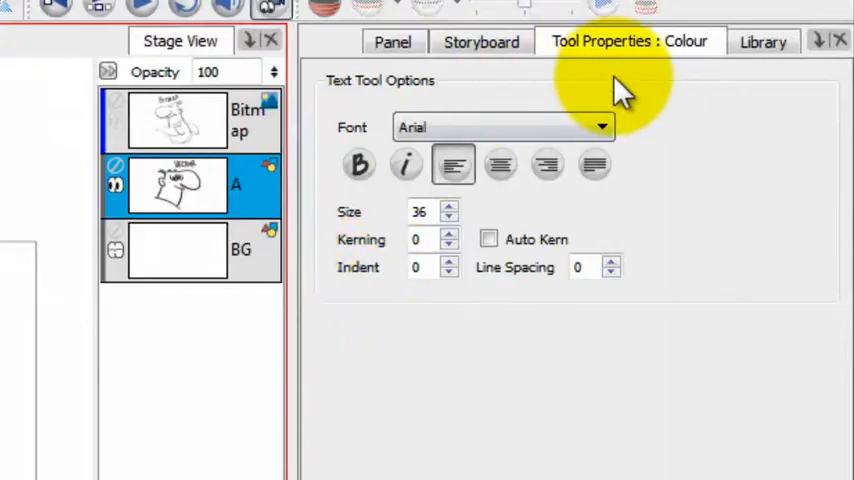
mouse_move(185, 410)
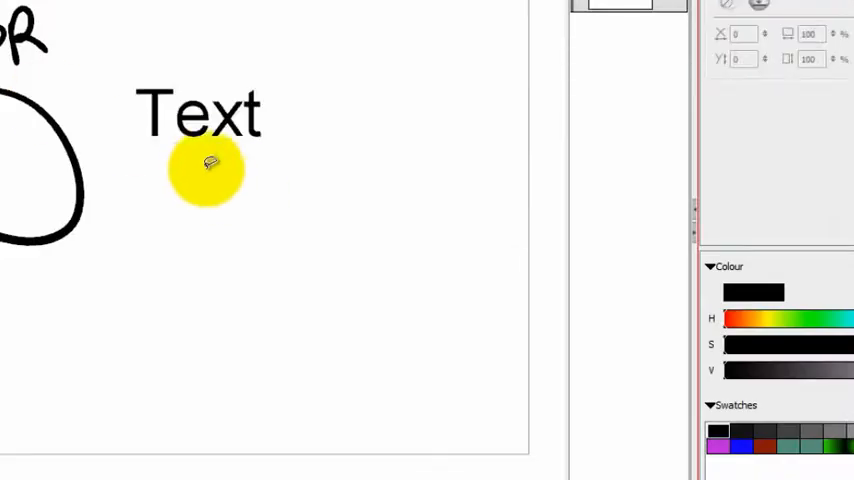
- Enlarge the word Text and add a larger second Text box left of the bitmap character
click(200, 113)
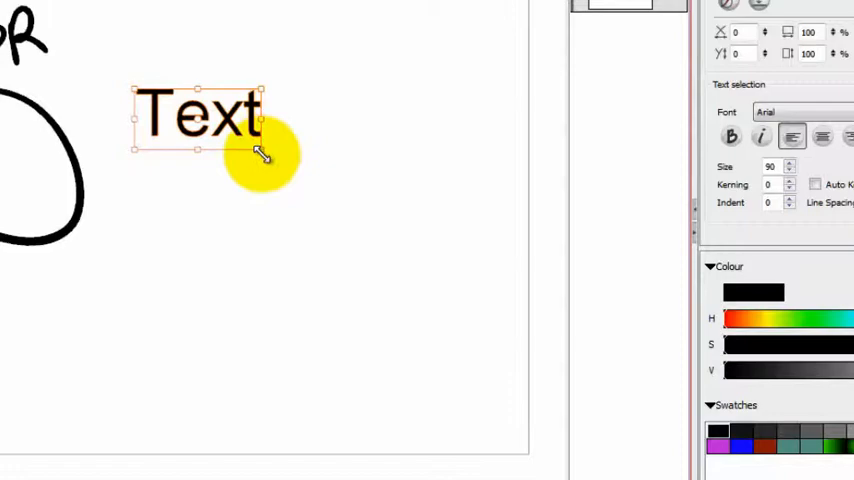
drag(263, 150, 490, 258)
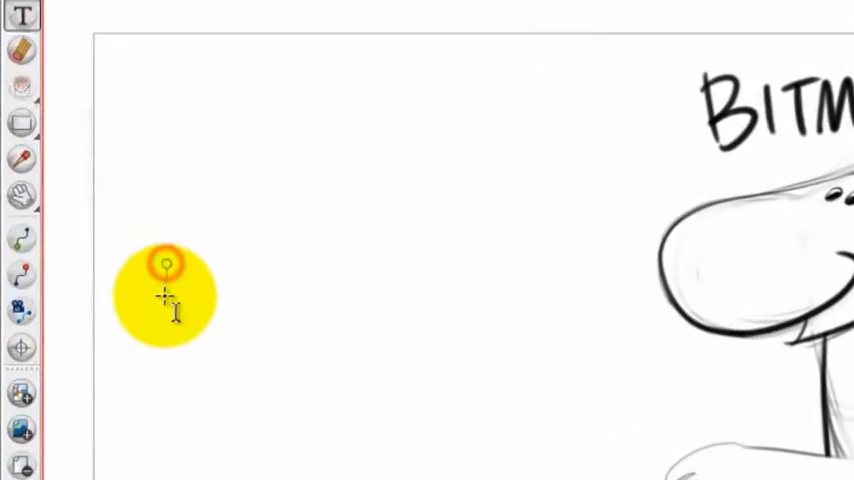
click(167, 263)
text(Text)
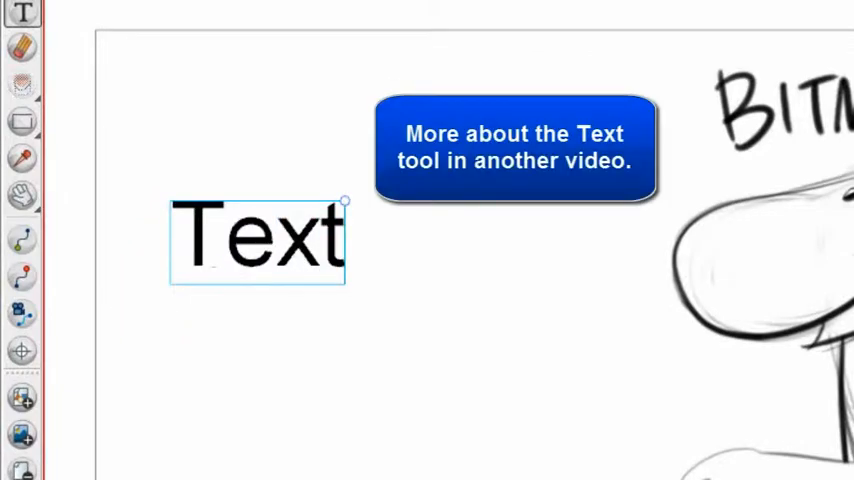
drag(258, 237, 360, 357)
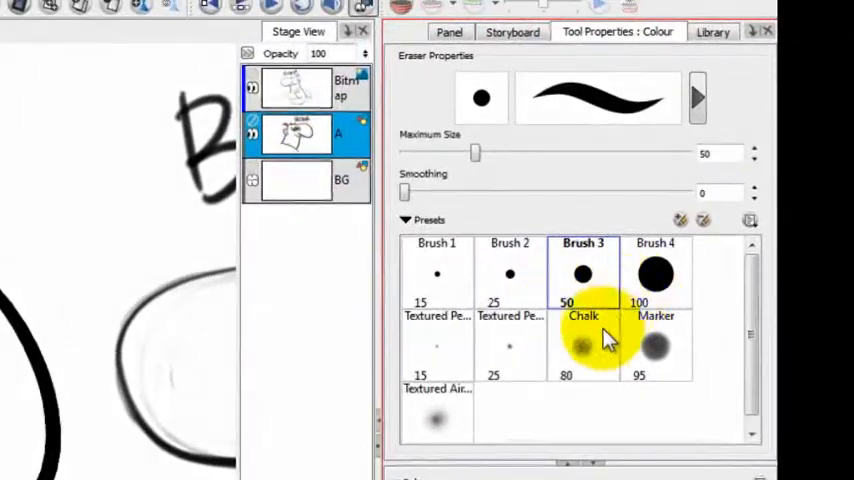
- Switch the vector eraser to the 25-size preset and shrink its maximum size
click(509, 275)
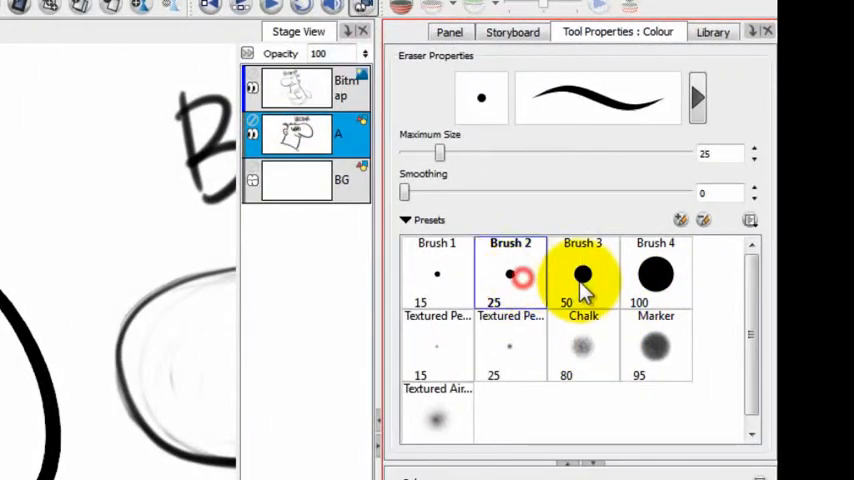
click(582, 275)
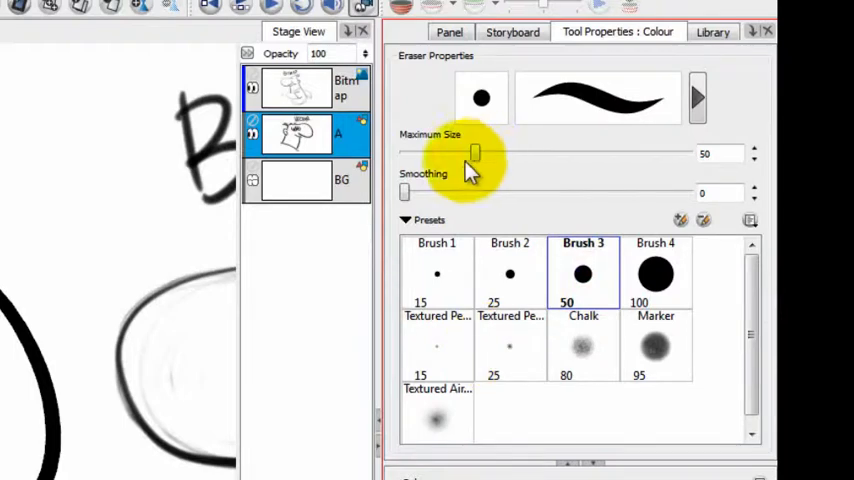
drag(473, 153, 452, 153)
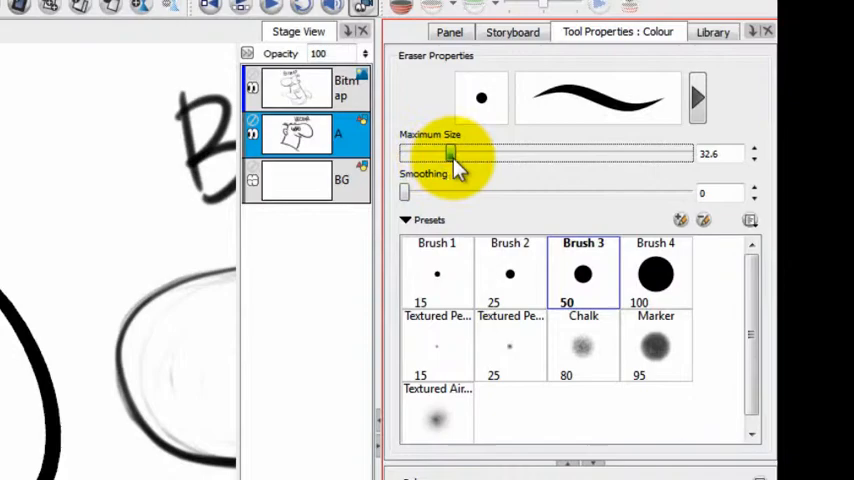
drag(405, 193, 495, 193)
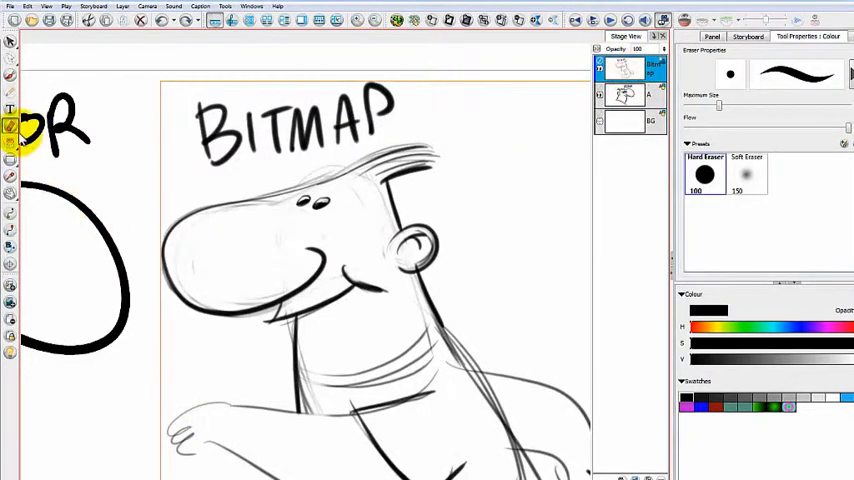
- Tune the bitmap hard eraser to maximum size 100 and flow 37.2
click(11, 75)
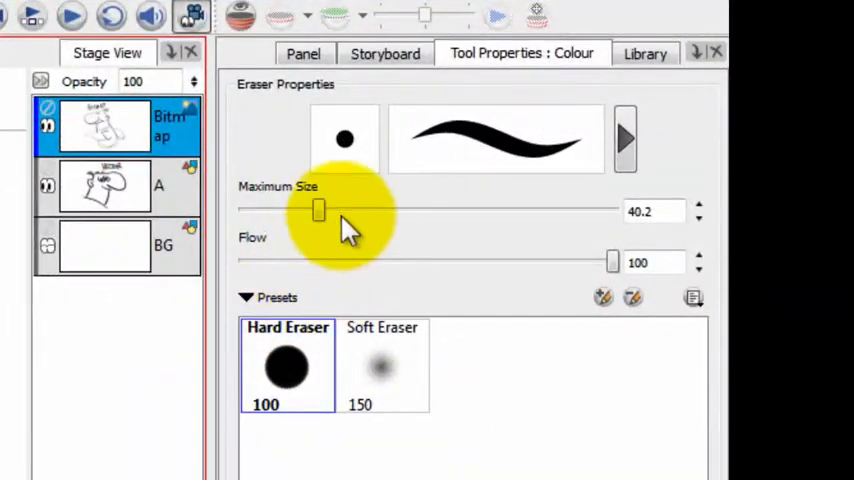
drag(318, 210, 348, 210)
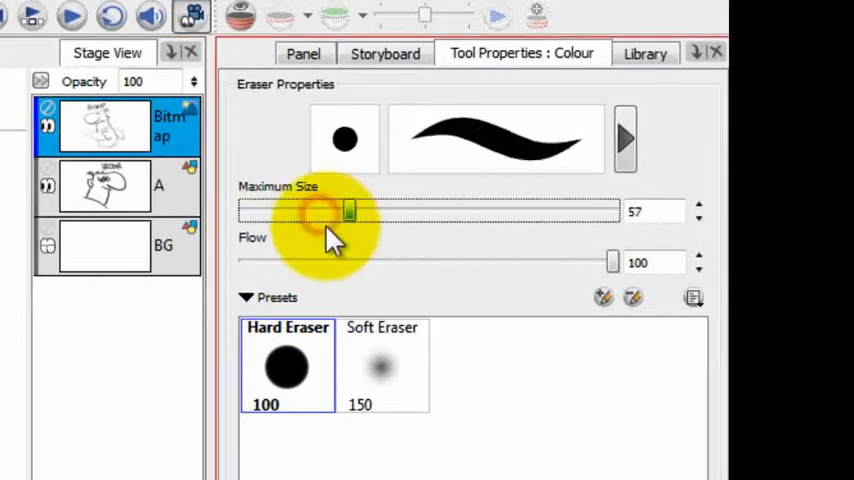
drag(350, 210, 298, 210)
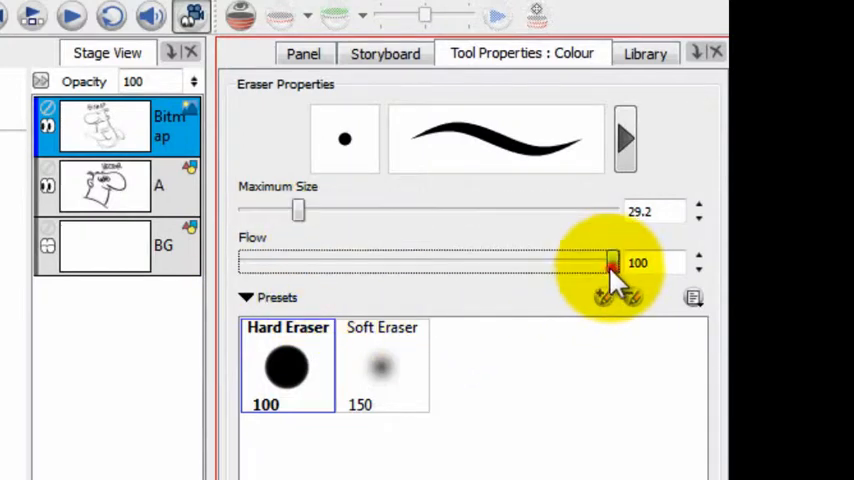
drag(610, 262, 400, 262)
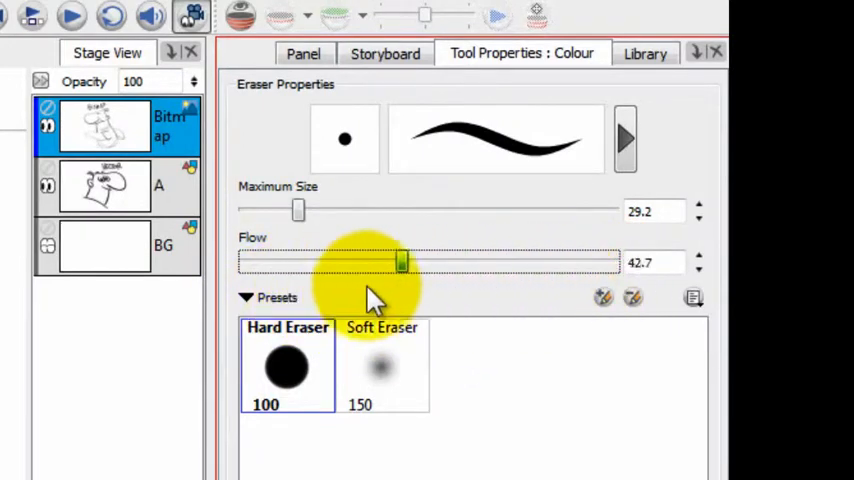
drag(400, 262, 305, 262)
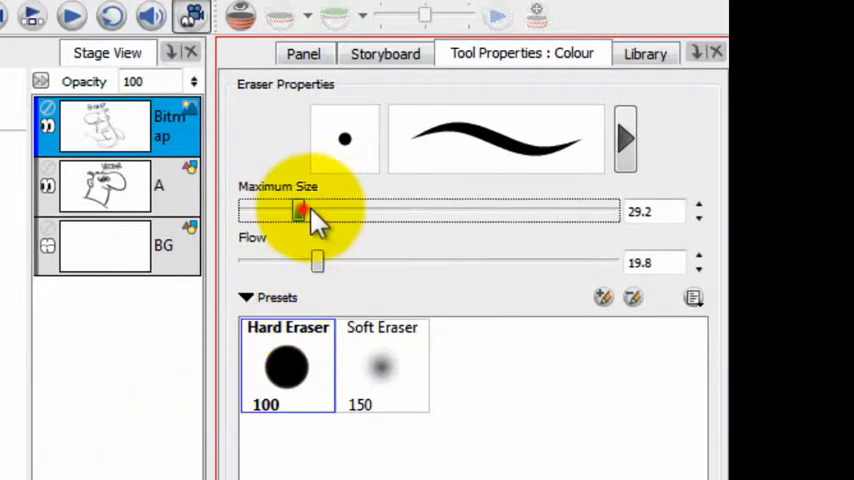
drag(300, 210, 352, 210)
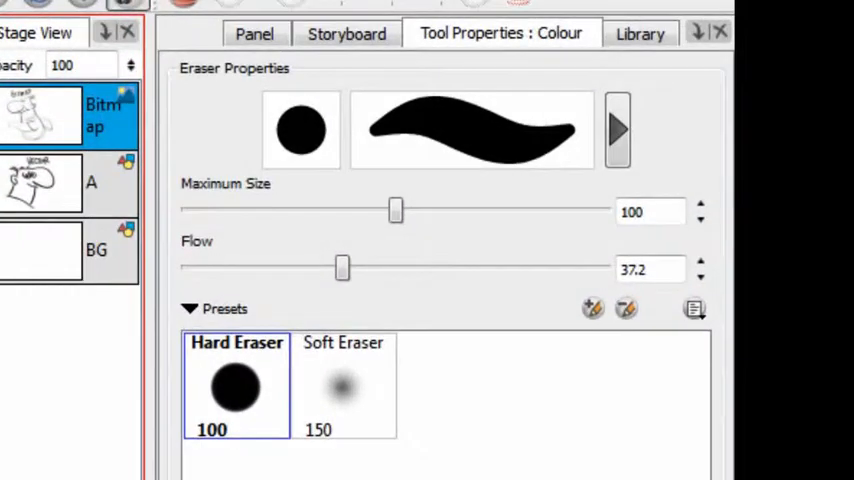
- Choose the soft eraser preset and set it to size 150 and flow 60
click(343, 387)
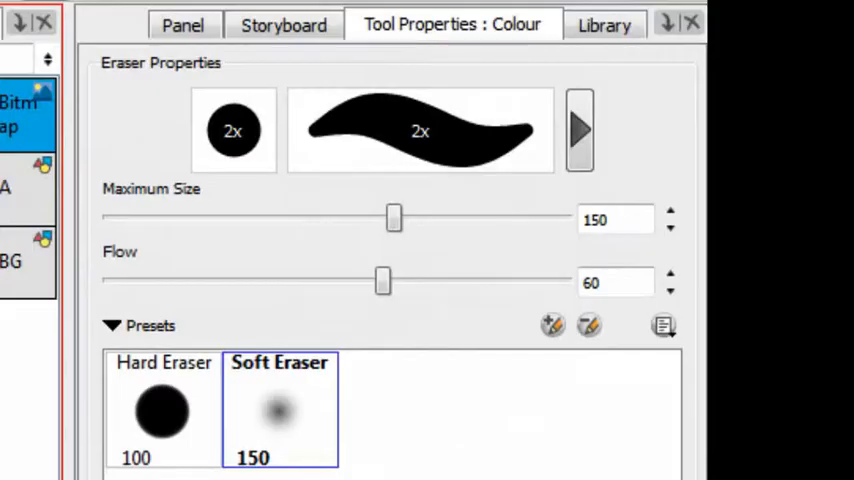
drag(383, 281, 222, 281)
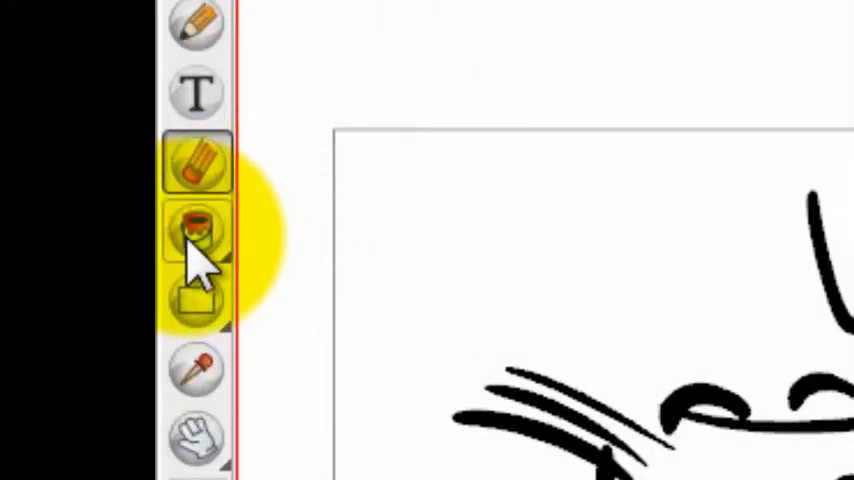
- Select the Paint tool and switch it to the Close Gap mode
click(197, 237)
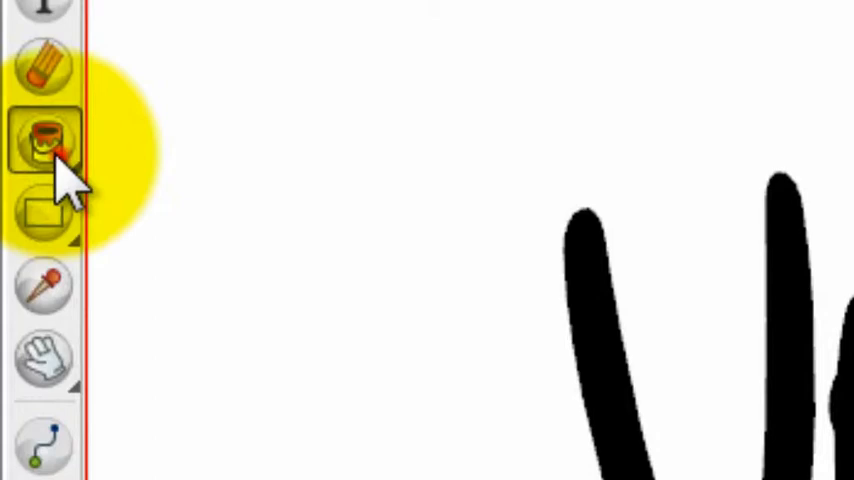
click(42, 140)
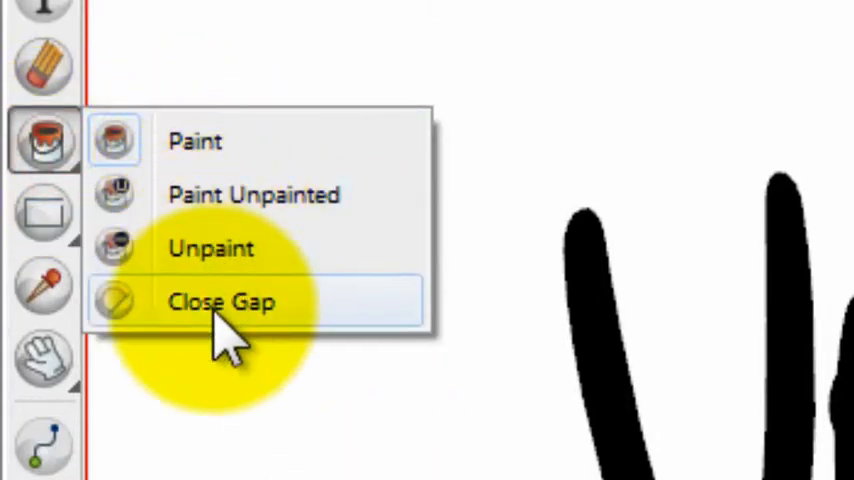
click(221, 301)
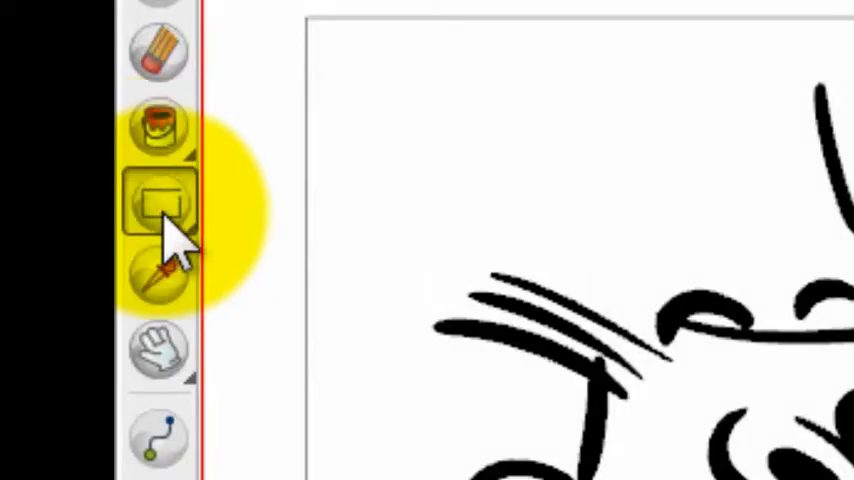
- Draw a red rectangle between the two characters, then switch the shape tool to Line
click(157, 200)
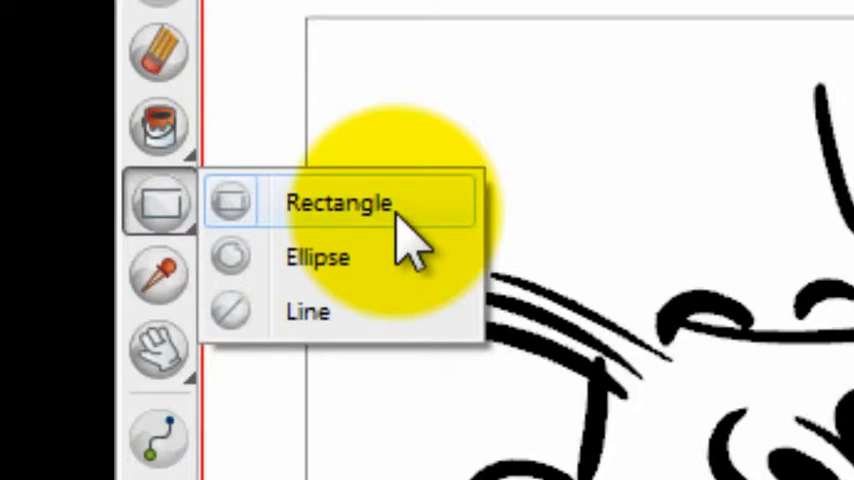
mouse_move(245, 215)
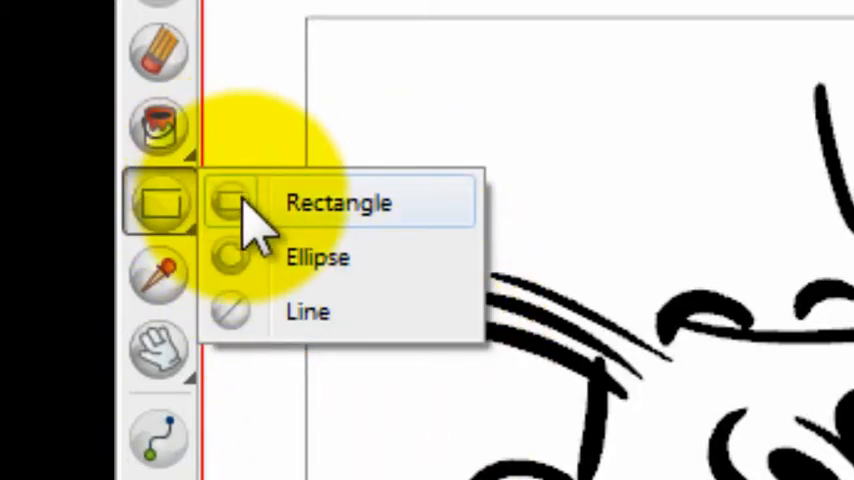
mouse_move(308, 311)
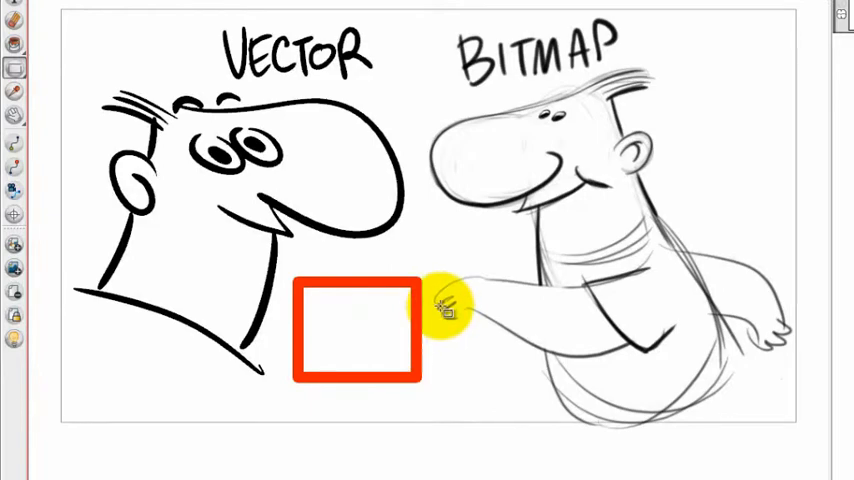
click(13, 57)
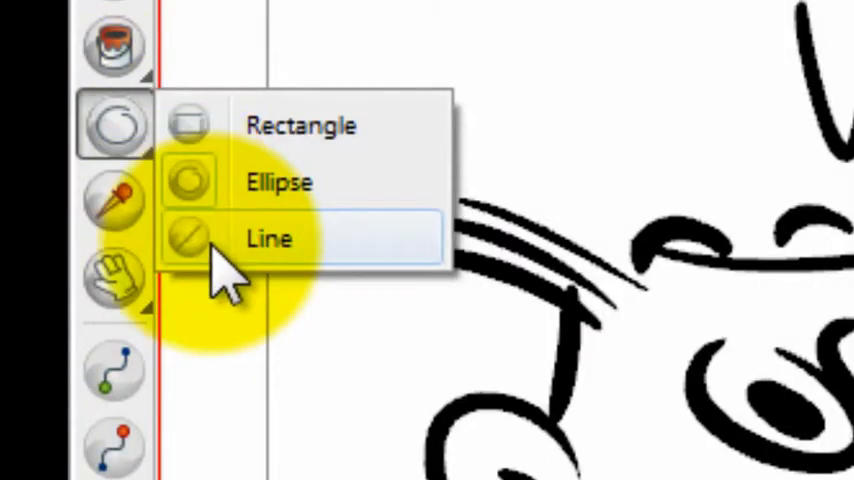
click(268, 239)
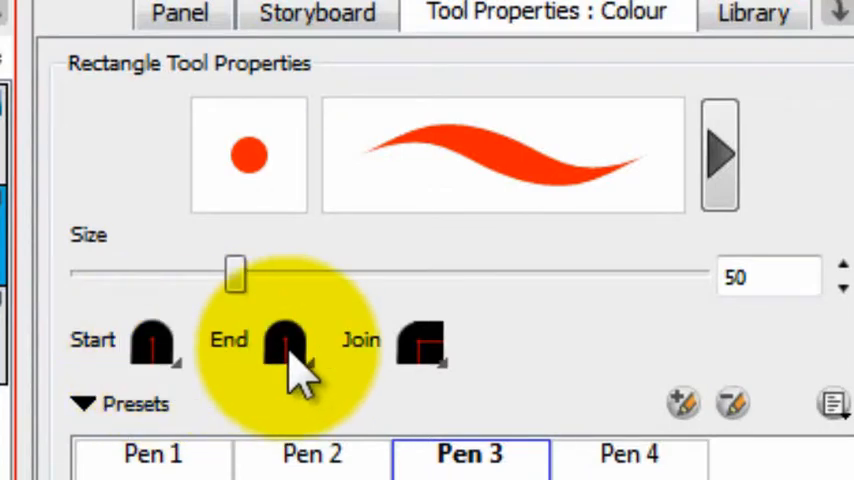
mouse_move(420, 345)
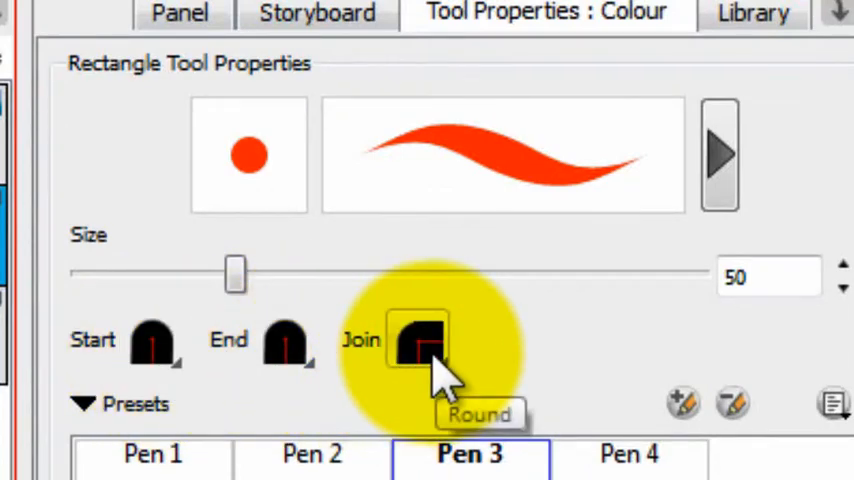
- Set the rectangle tool size to 100 with the Fixed Width 100 preset and rounded join
drag(235, 273, 243, 273)
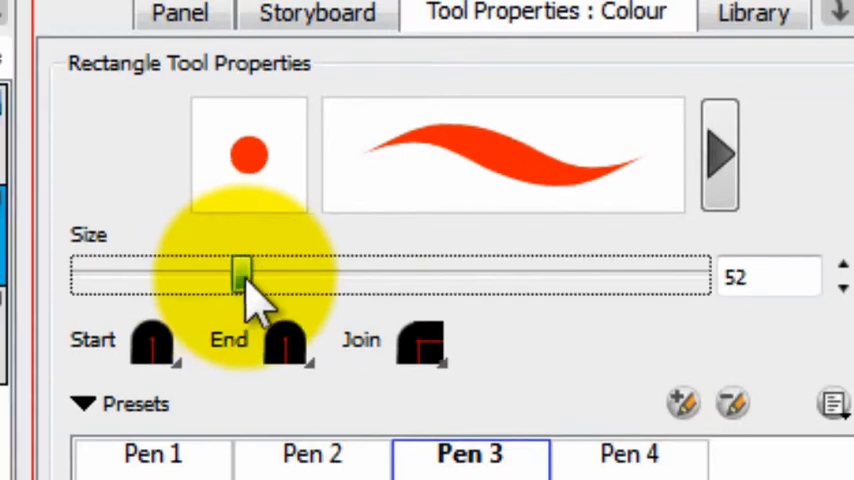
drag(242, 275, 188, 275)
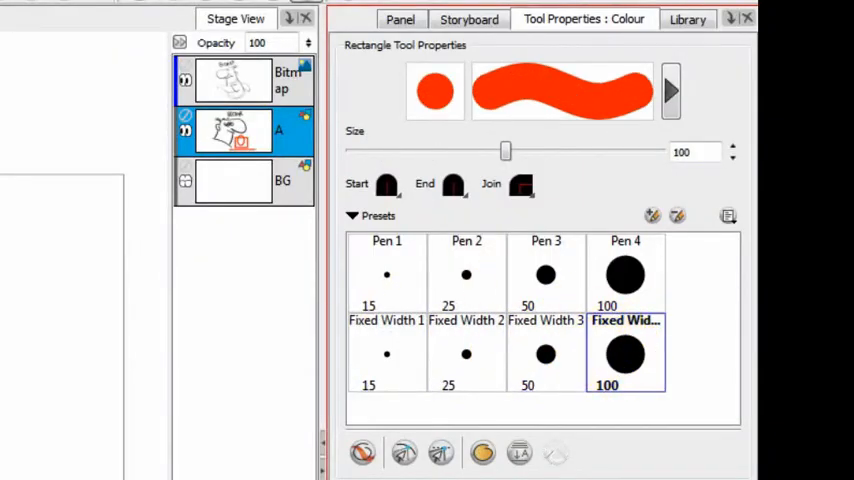
- On the Bitmap layer, draw a tall rectangle and a smaller overlapping one beside the head
click(235, 80)
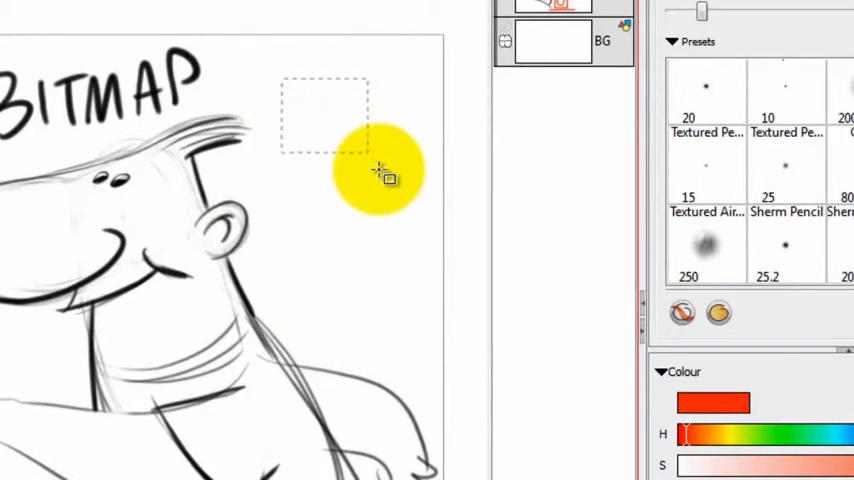
drag(385, 170, 355, 280)
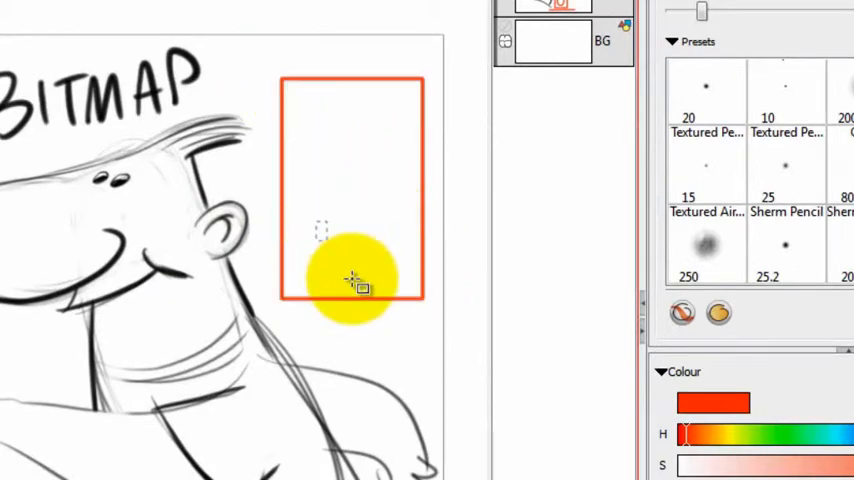
drag(322, 228, 388, 347)
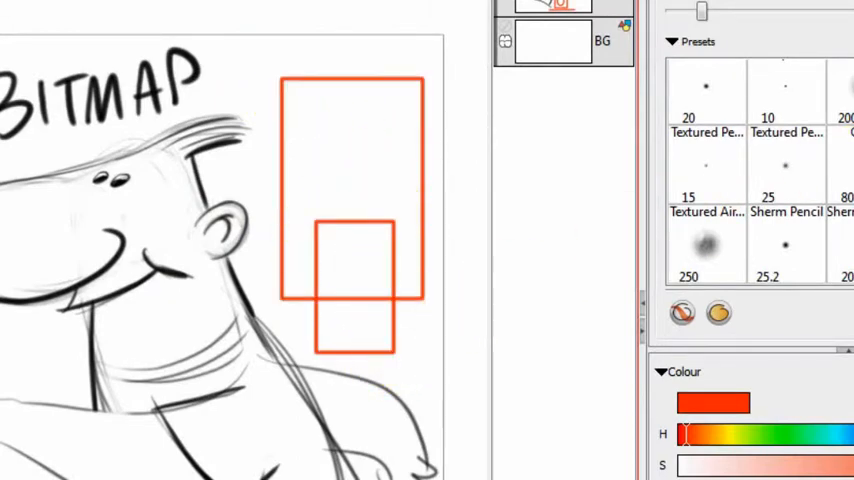